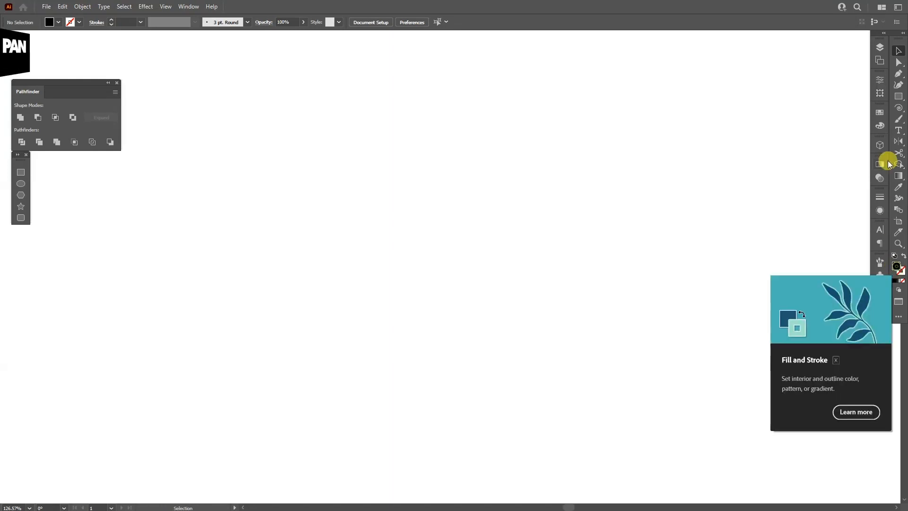
# Step: Draw a black circle with the Ellipse tool and Alt-drag an overlapping copy to the right
pyautogui.click(879, 164)
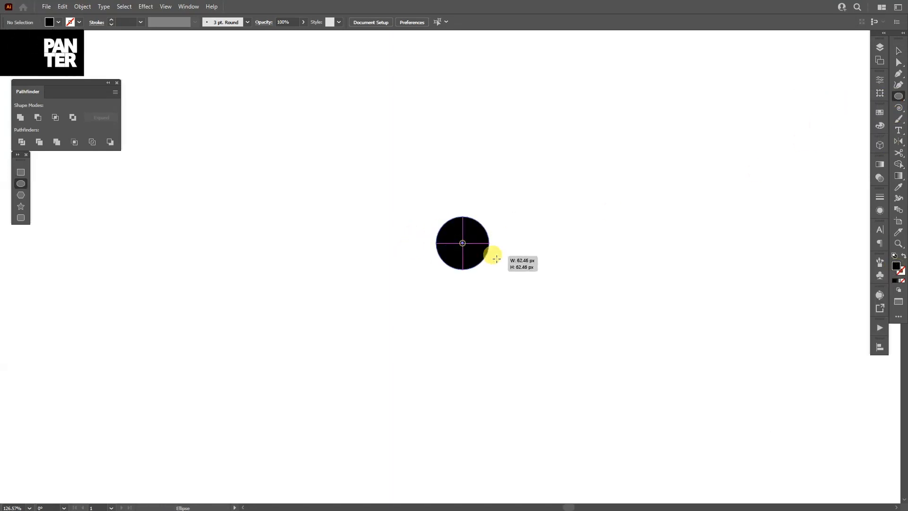
pyautogui.moveTo(462, 242); pyautogui.dragTo(496, 270)
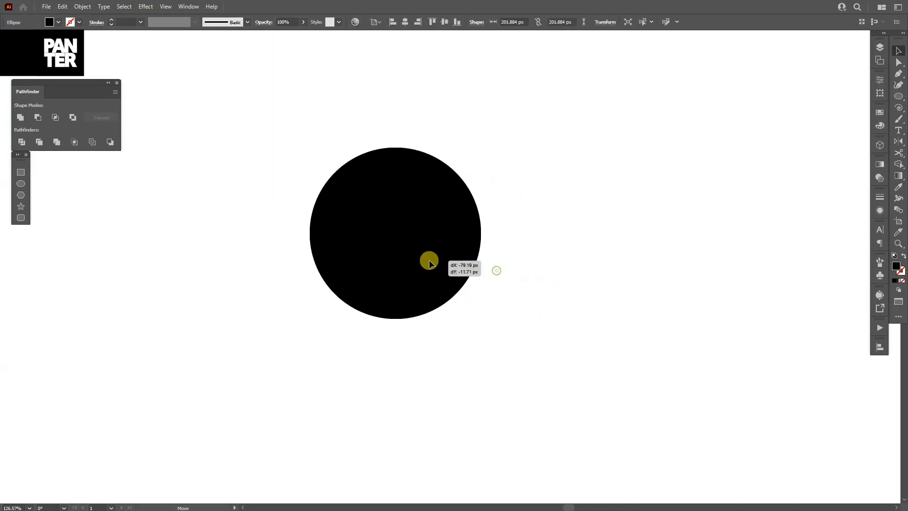
pyautogui.moveTo(429, 261); pyautogui.dragTo(466, 260)
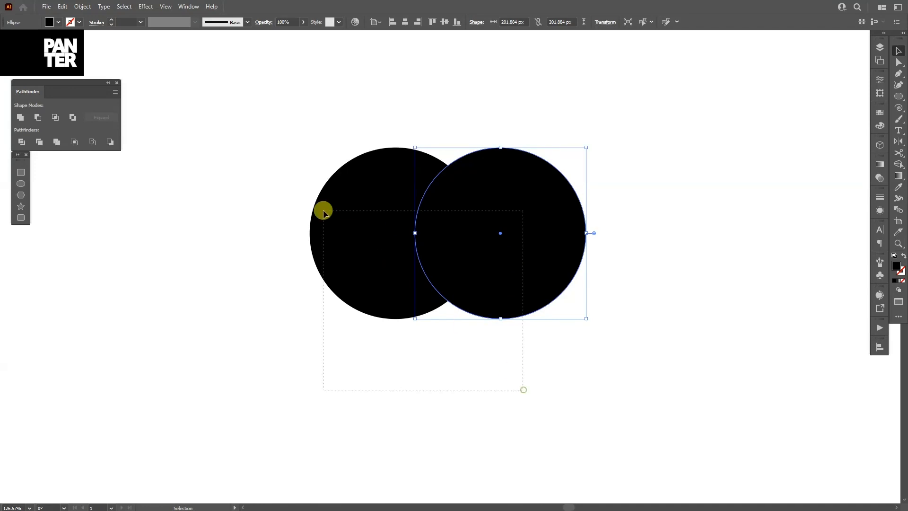
# Step: Select both circles and apply Pathfinder Intersect to leave a pointed leaf shape
pyautogui.click(74, 142)
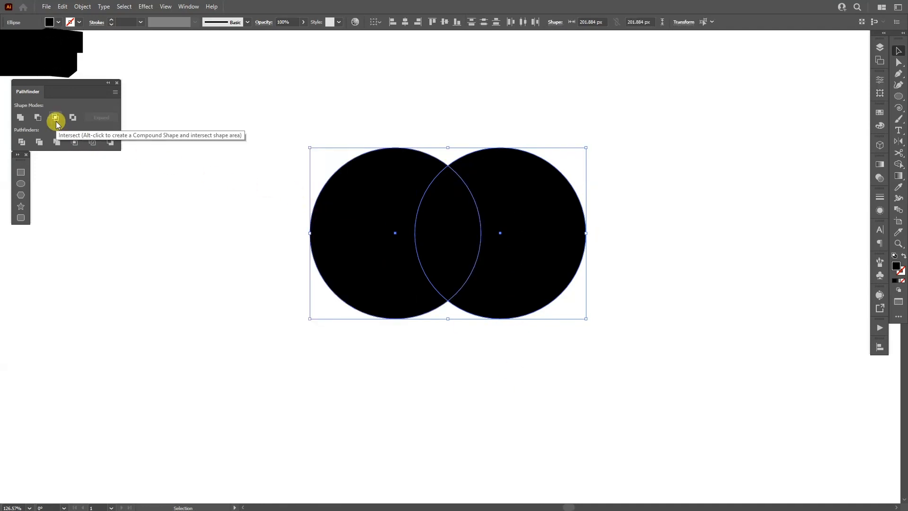
pyautogui.click(56, 117)
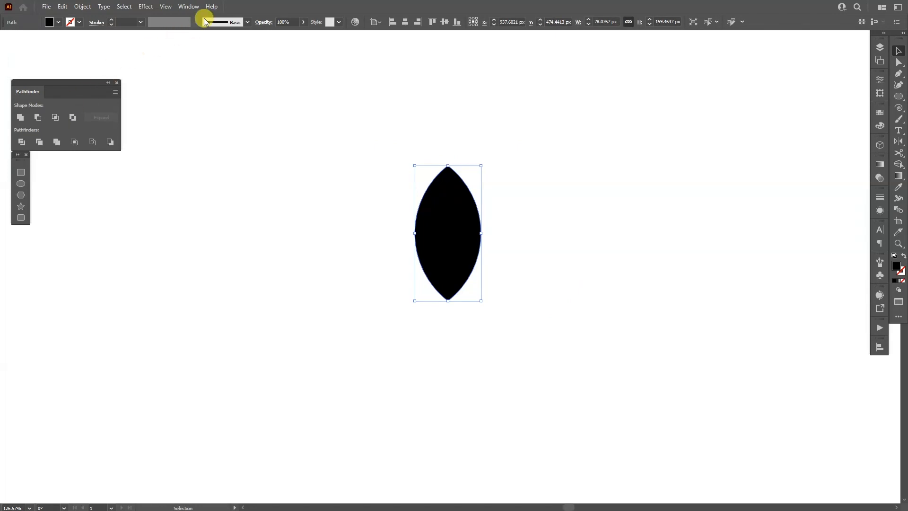
pyautogui.click(188, 7)
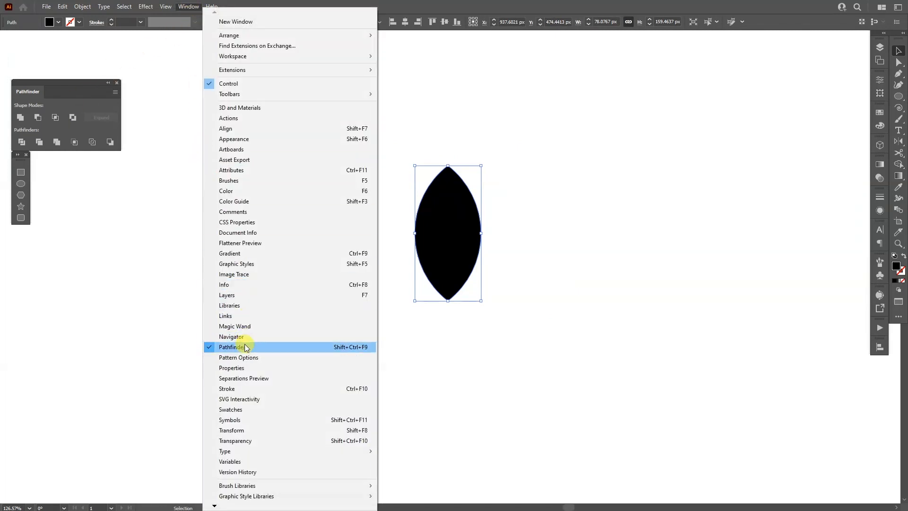
pyautogui.click(232, 346)
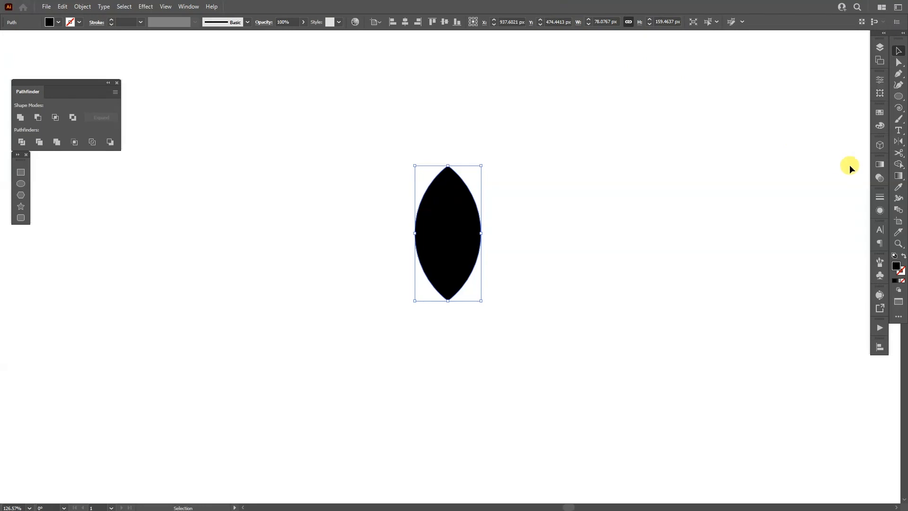
# Step: Apply a linear gradient to the leaf with a white left stop and orange right stop
pyautogui.click(879, 164)
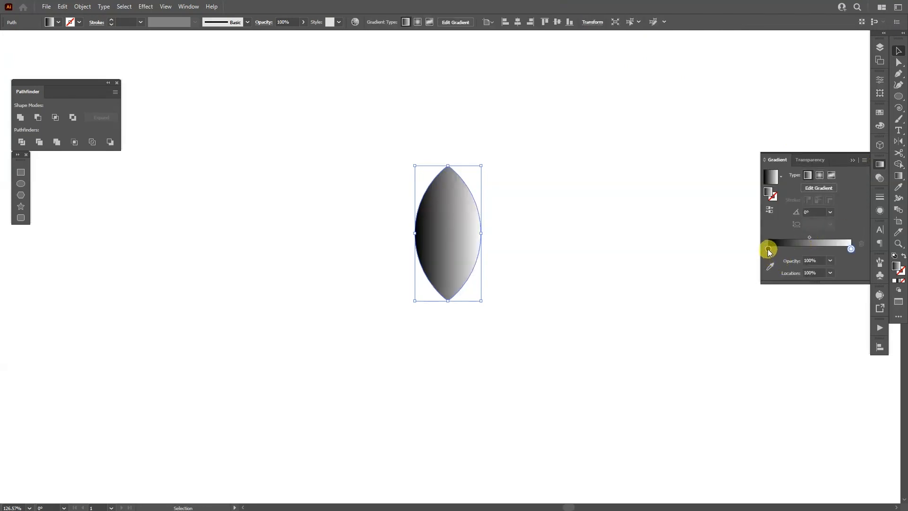
pyautogui.doubleClick(767, 248)
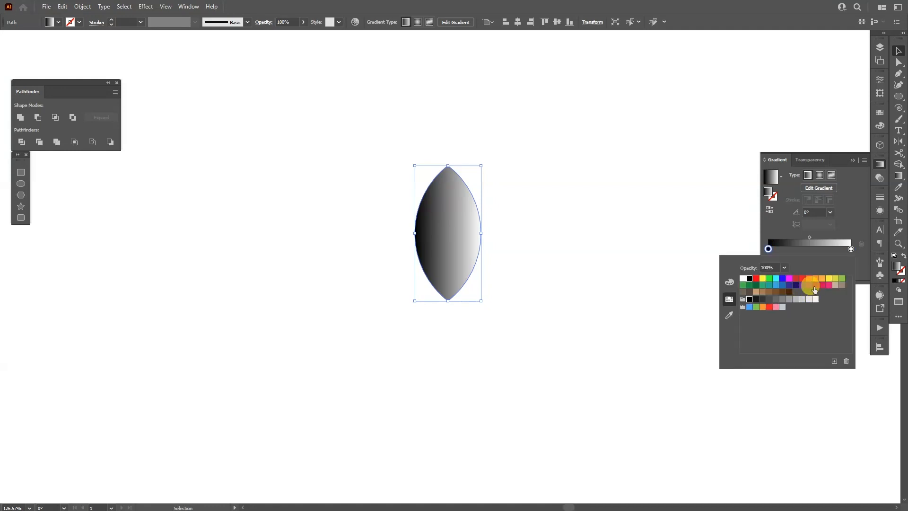
pyautogui.click(800, 279)
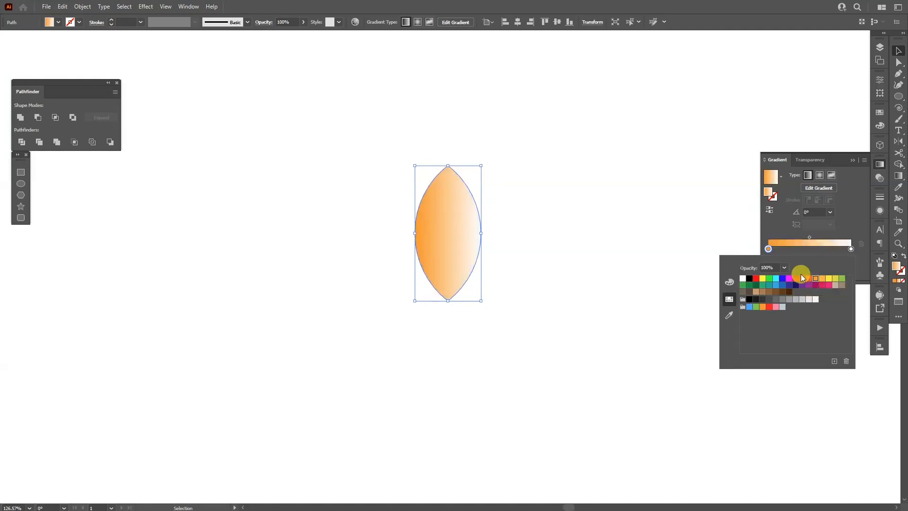
pyautogui.click(783, 268)
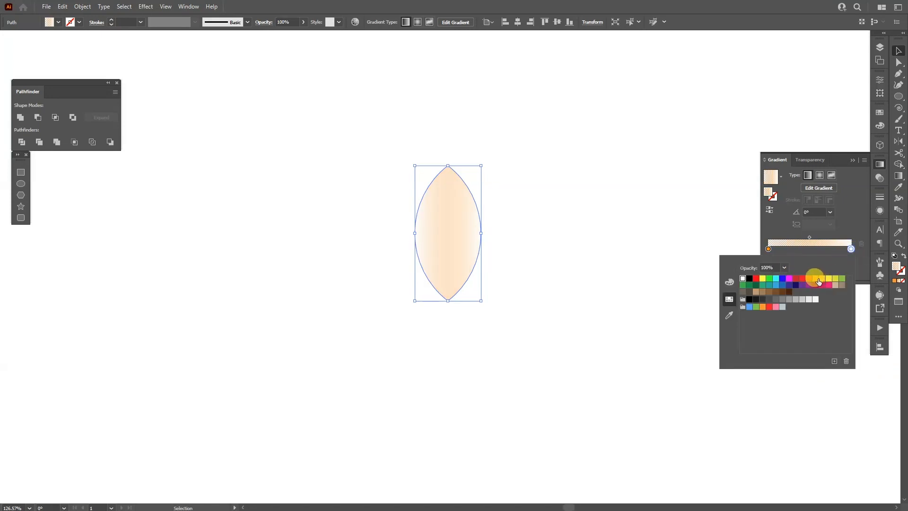
pyautogui.click(818, 278)
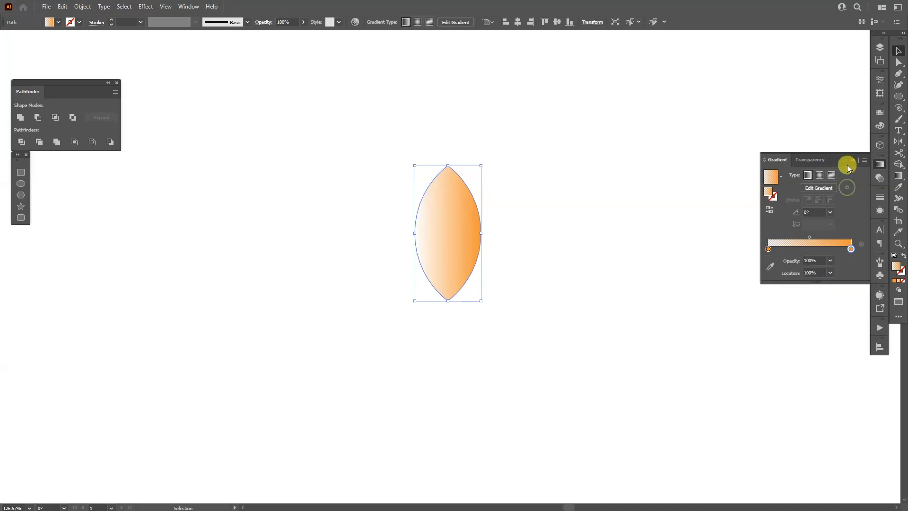
# Step: Apply Object > Repeat > Radial to the leaf, creating a ring of eight petals
pyautogui.click(82, 6)
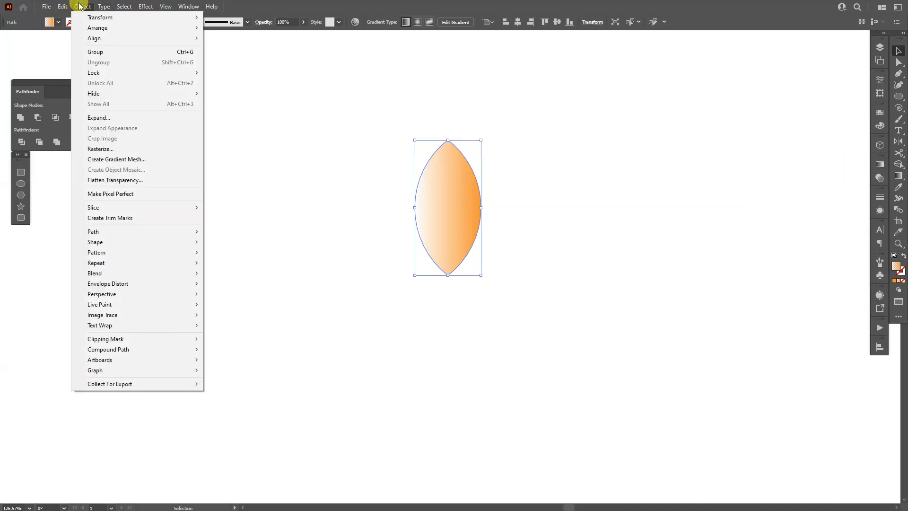
pyautogui.moveTo(110, 262)
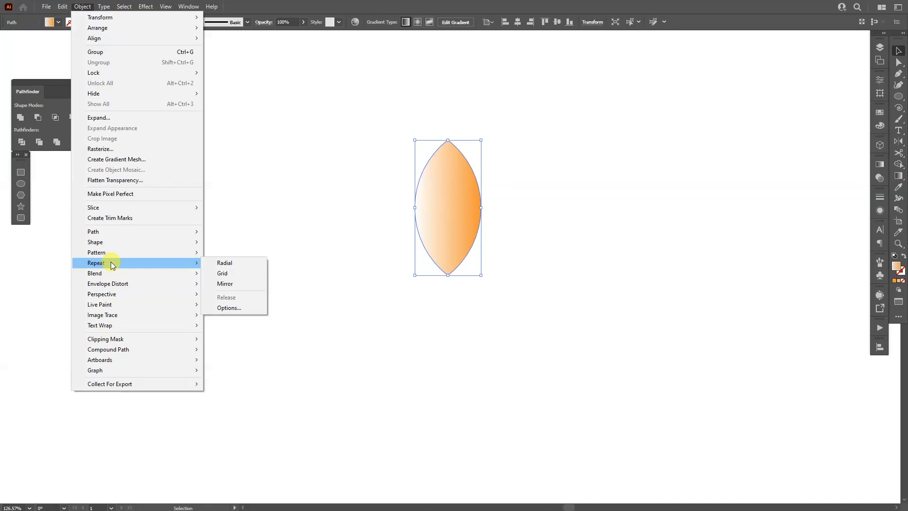
pyautogui.click(224, 263)
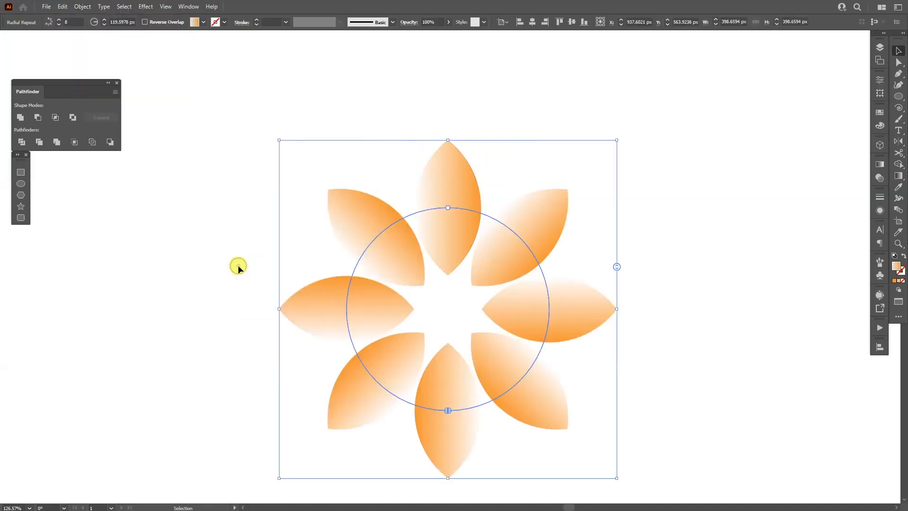
# Step: Shrink the radial repeat's radius to 81 so the petals overlap at the centre
pyautogui.moveTo(448, 209); pyautogui.dragTo(449, 153)
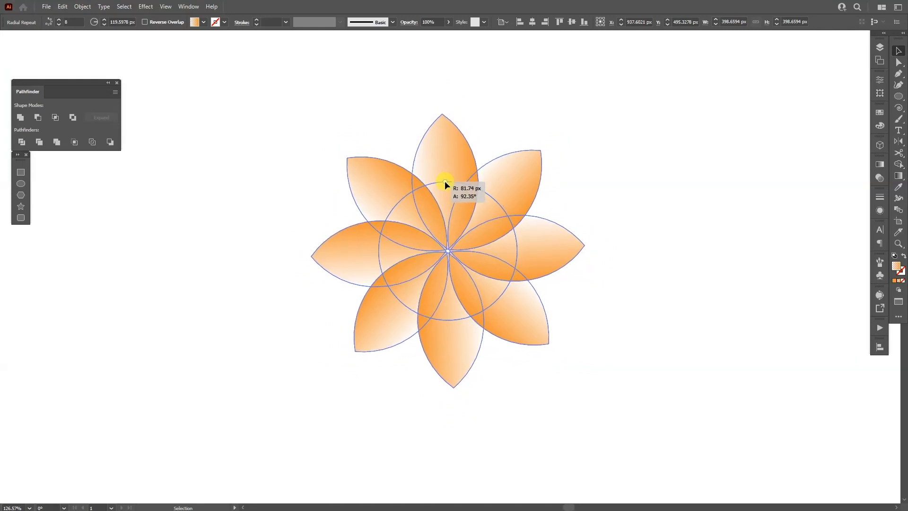
pyautogui.moveTo(443, 180); pyautogui.dragTo(449, 185)
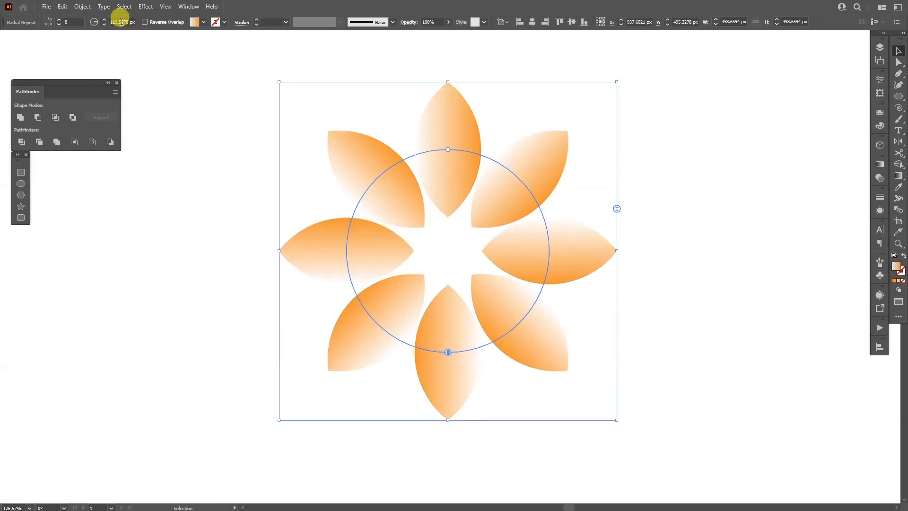
pyautogui.click(117, 21)
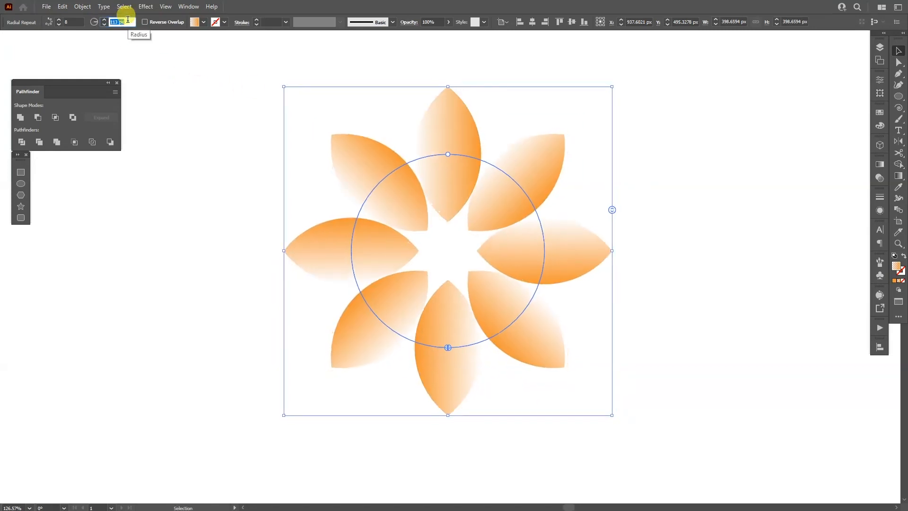
pyautogui.write('81')
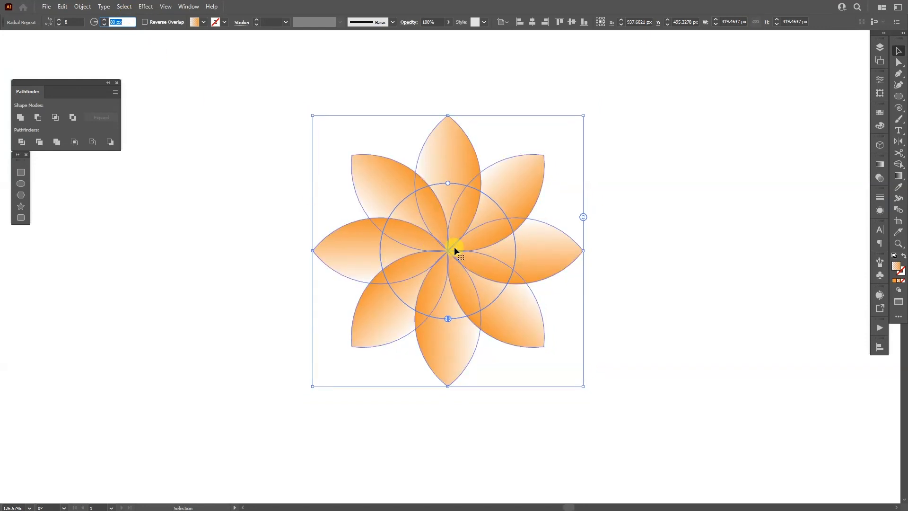
# Step: Drag the instances handle through ten and eight before settling on fourteen petals
pyautogui.moveTo(583, 216); pyautogui.dragTo(583, 209)
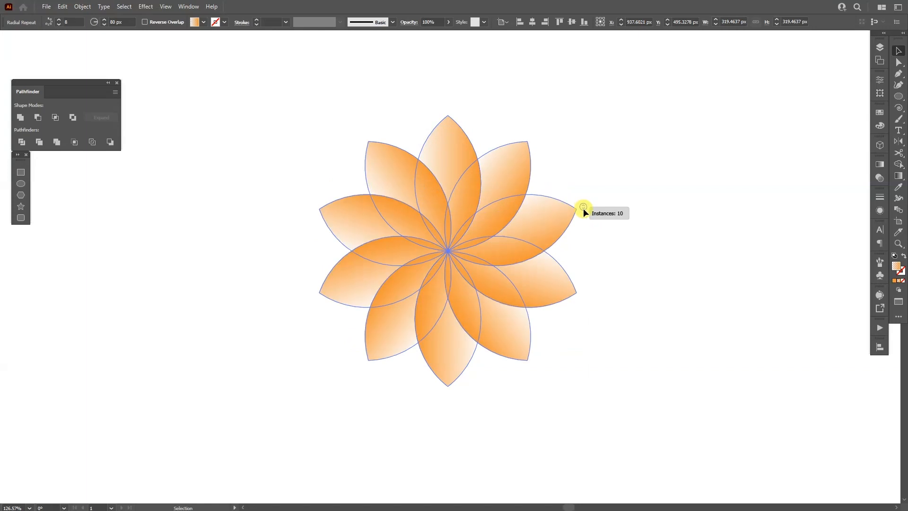
pyautogui.moveTo(582, 208); pyautogui.dragTo(583, 219)
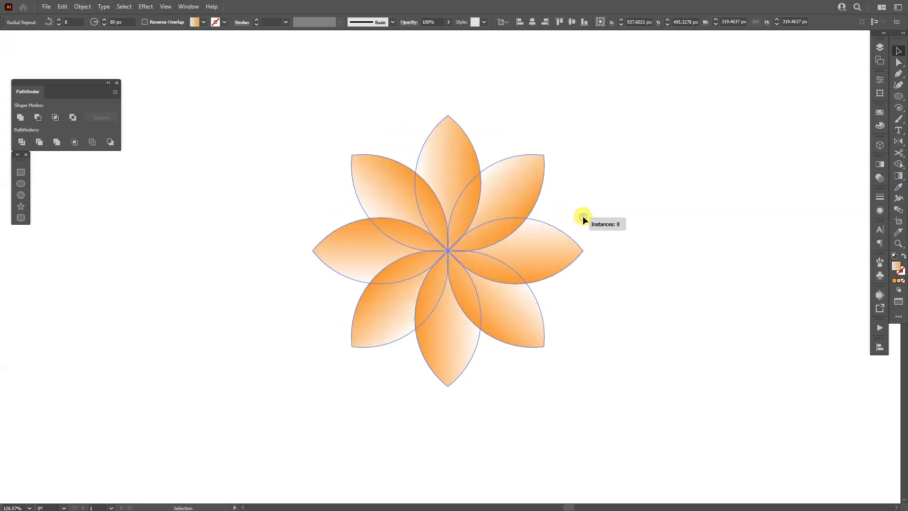
pyautogui.moveTo(584, 219); pyautogui.dragTo(582, 190)
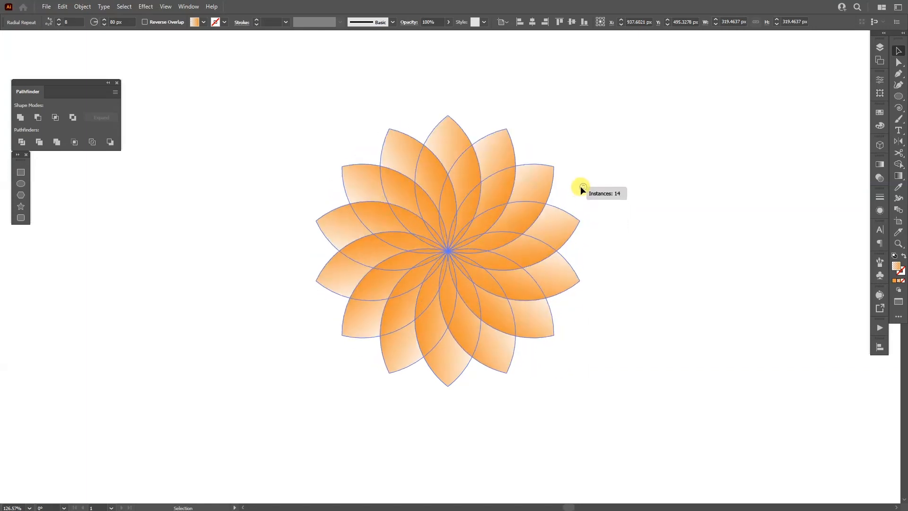